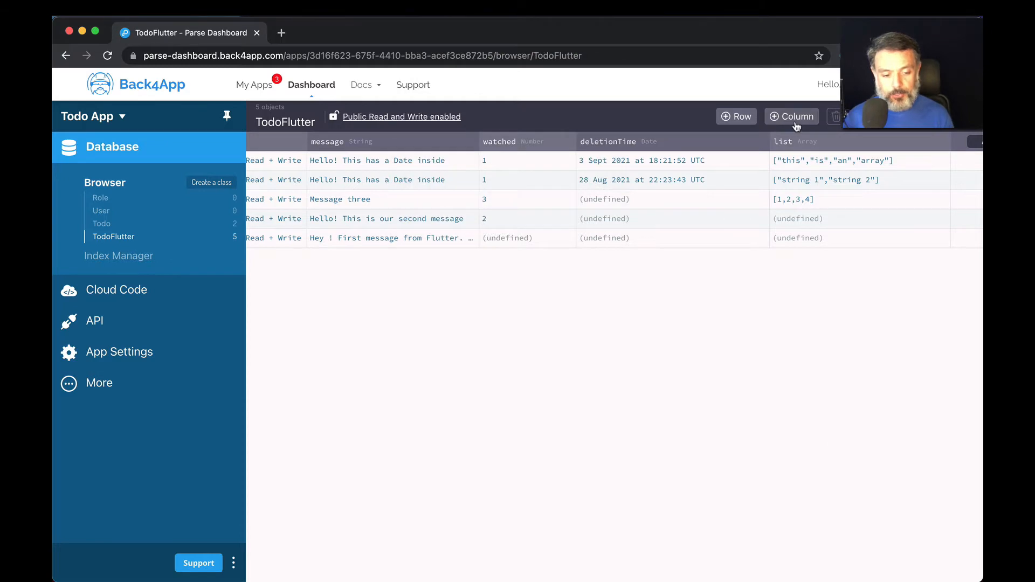
Create a Boolean column named isDone in the TodoFlutter class.
{"action": "left_click", "coordinate": [791, 117]}
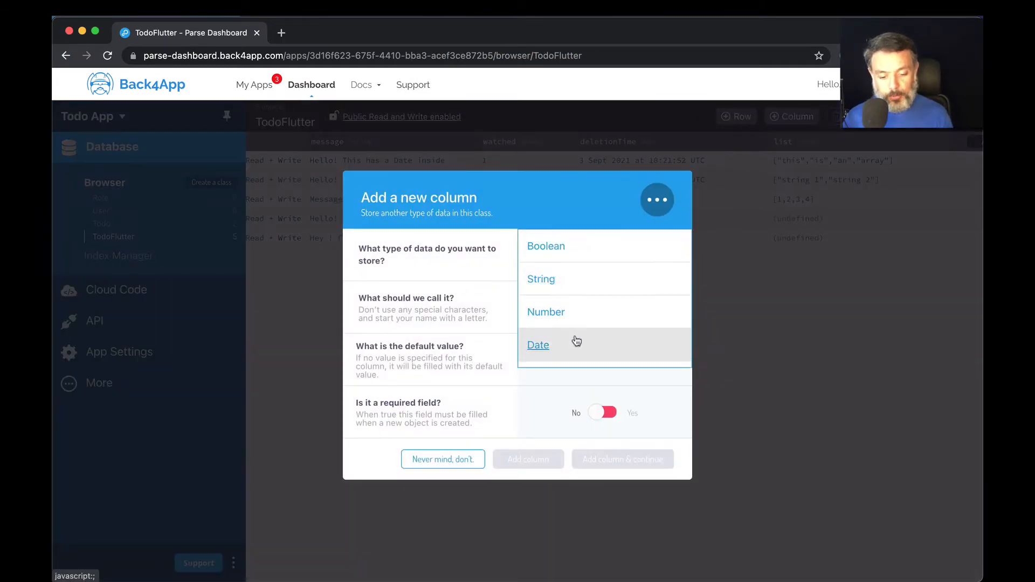
{"action": "scroll", "scroll_direction": "down", "scroll_amount": 3}
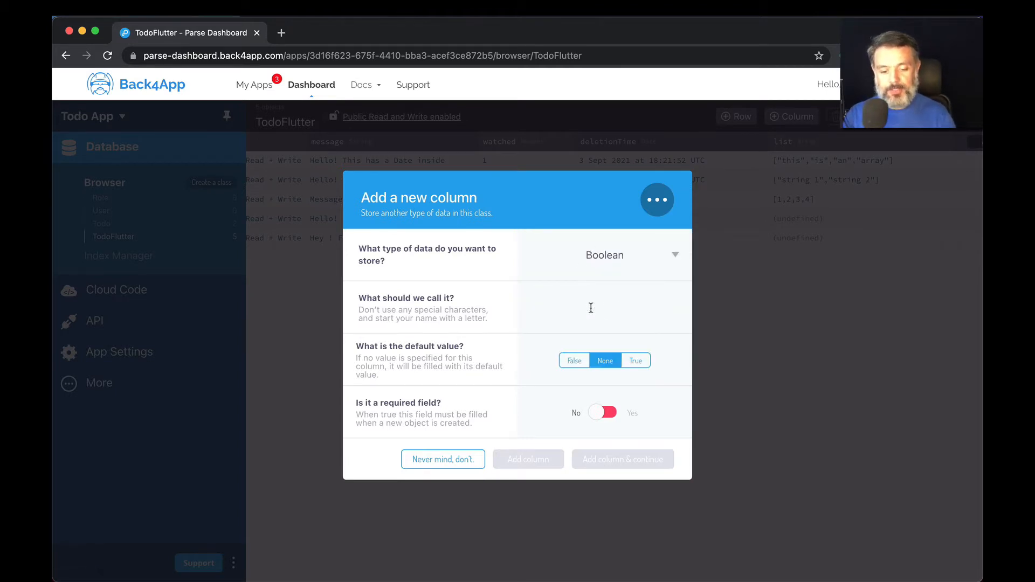
{"action": "type", "text": "isFilled"}
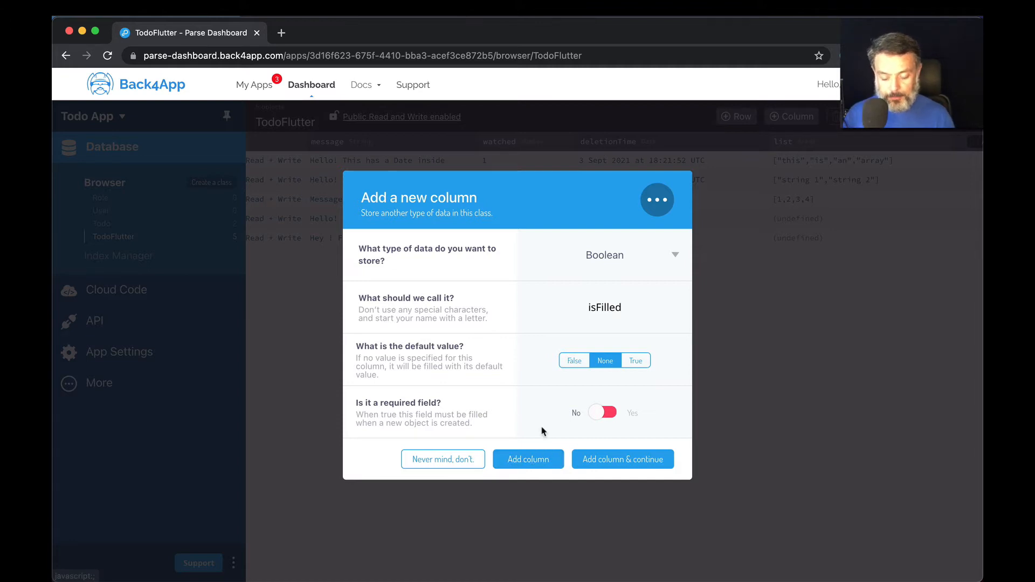
{"action": "type", "text": "idDone"}
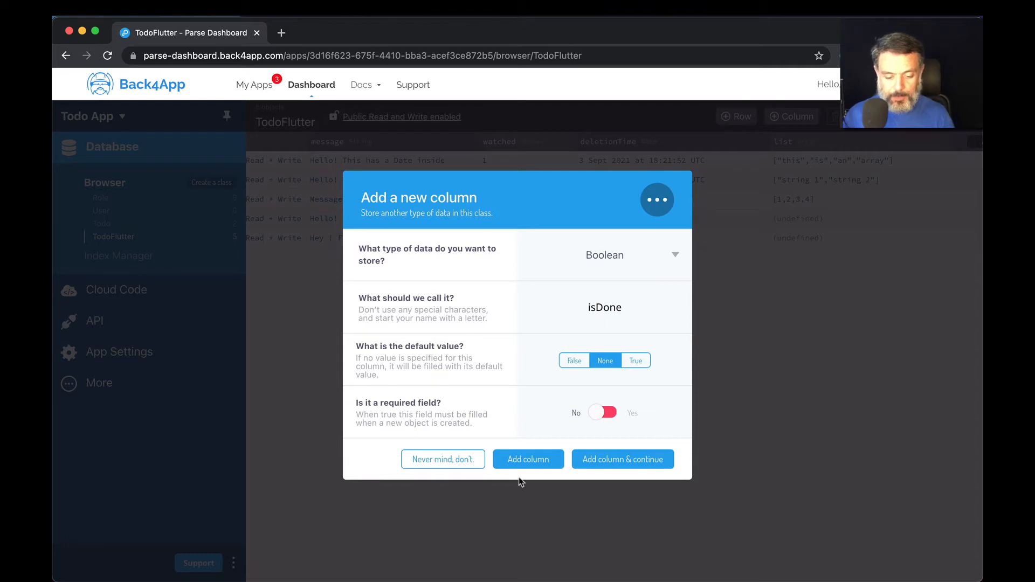
{"action": "left_click", "coordinate": [528, 459]}
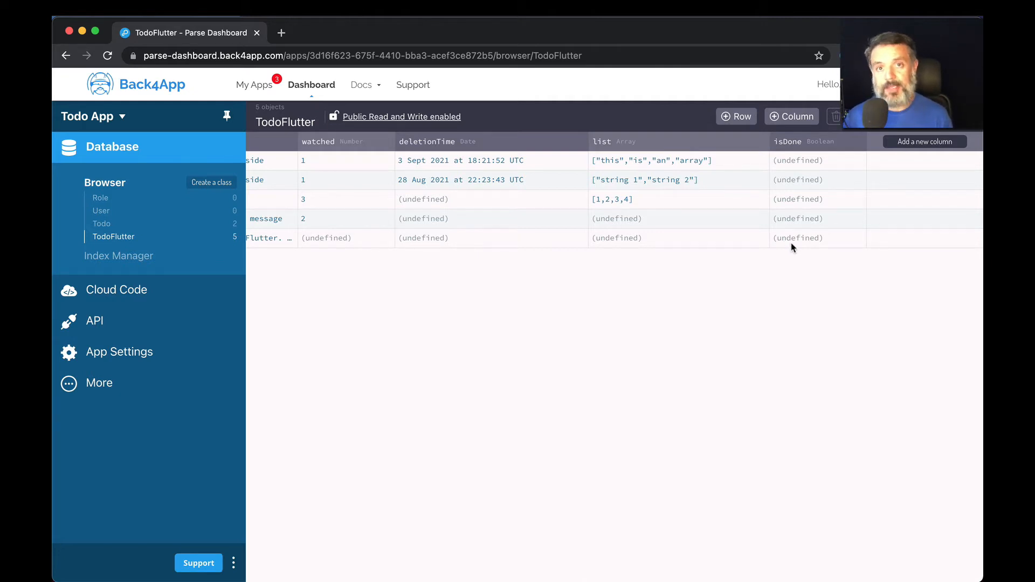
{"action": "mouse_move", "coordinate": [785, 176]}
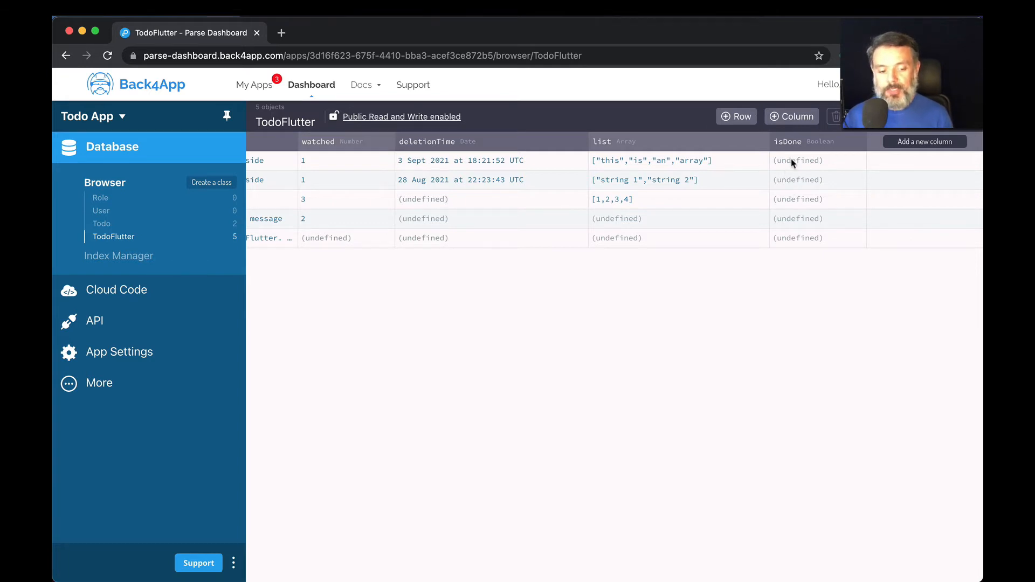
Set the first TodoFlutter object's isDone cell to False.
{"action": "left_click", "coordinate": [797, 161]}
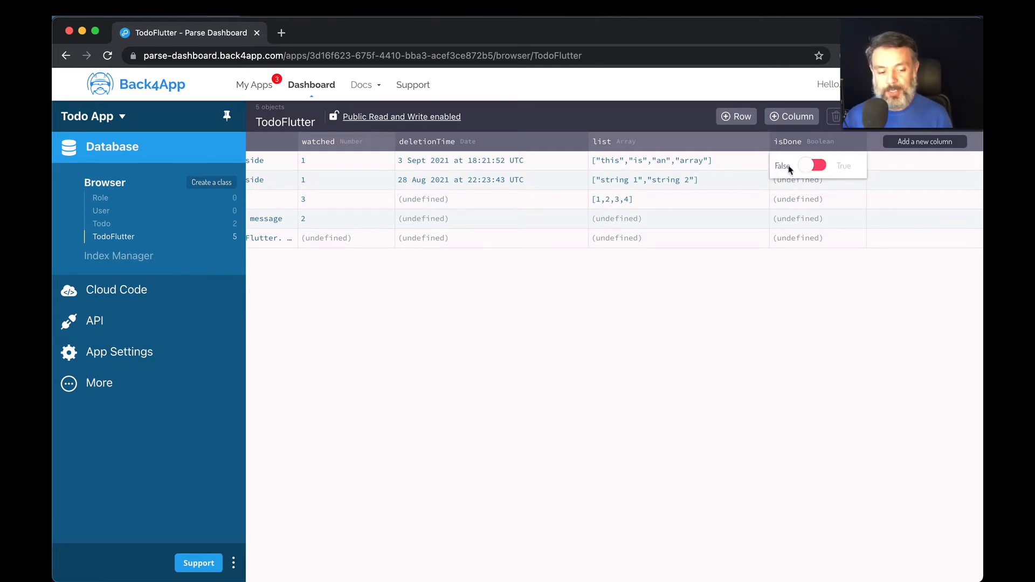
{"action": "left_click", "coordinate": [813, 166]}
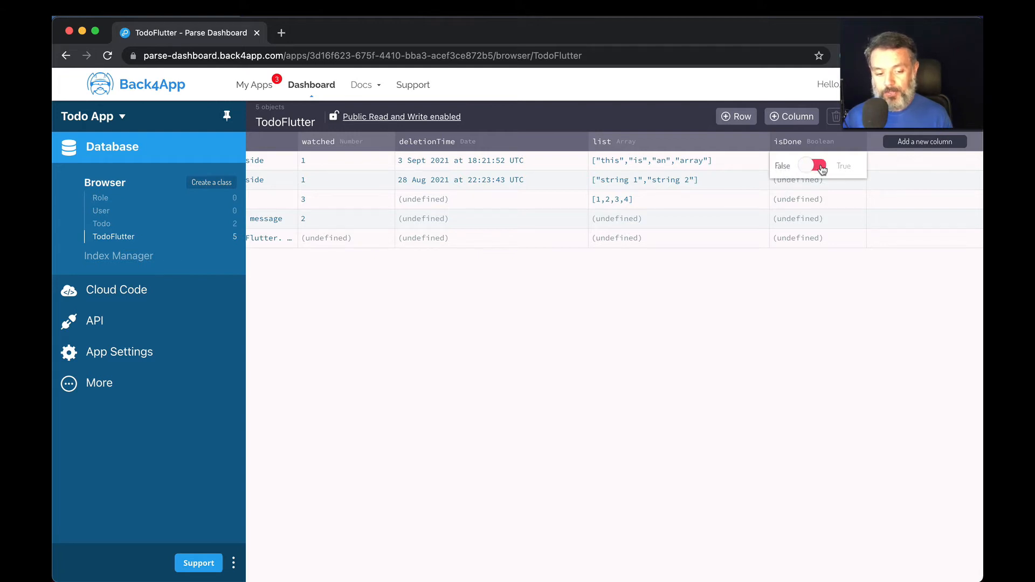
{"action": "left_click", "coordinate": [817, 166]}
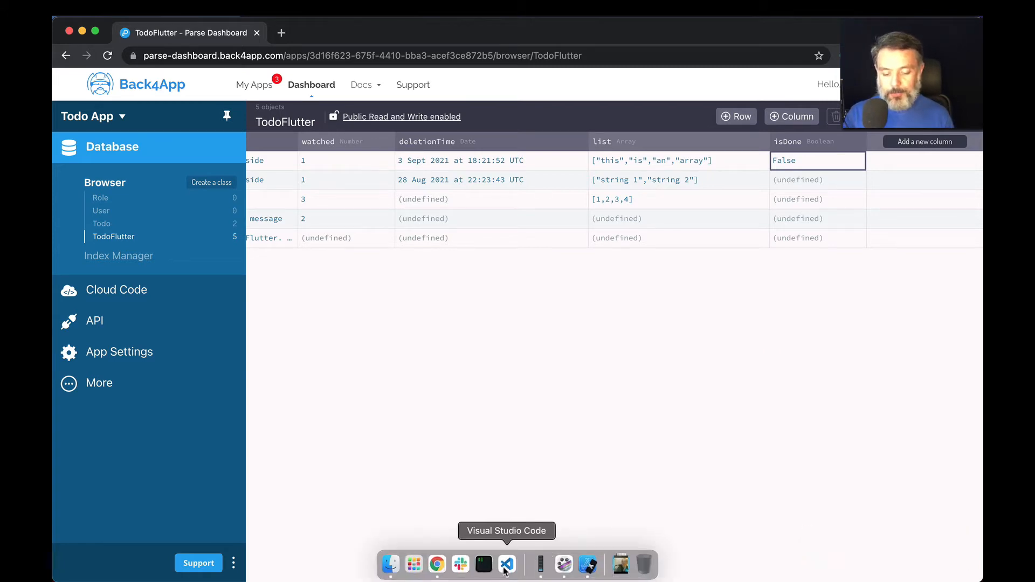
Add ..set('isDone', true); after the setAddAll line in back4app.dart.
{"action": "left_click", "coordinate": [506, 564]}
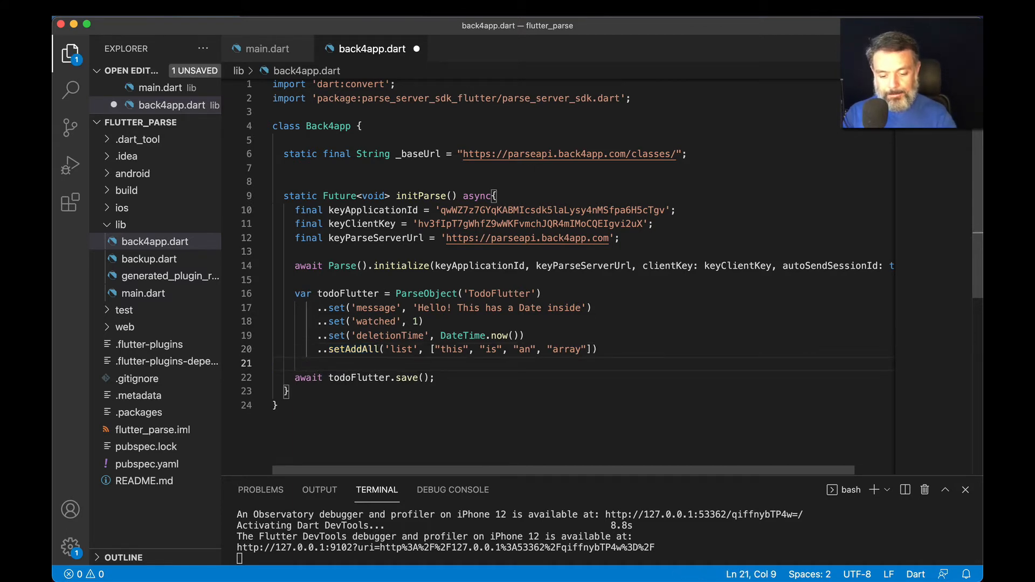
{"action": "type", "text": "..set()"}
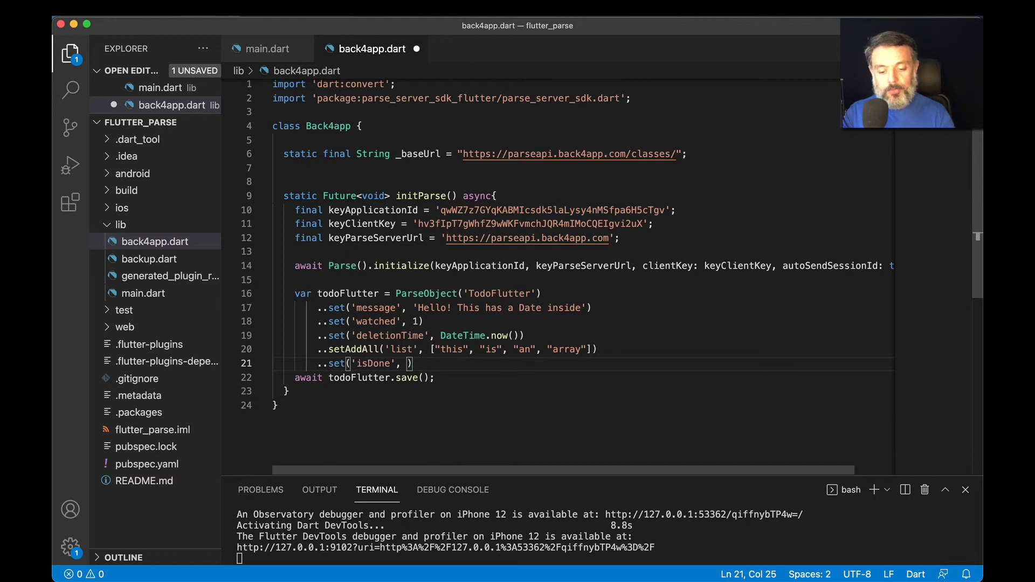
{"action": "type", "text": "true"}
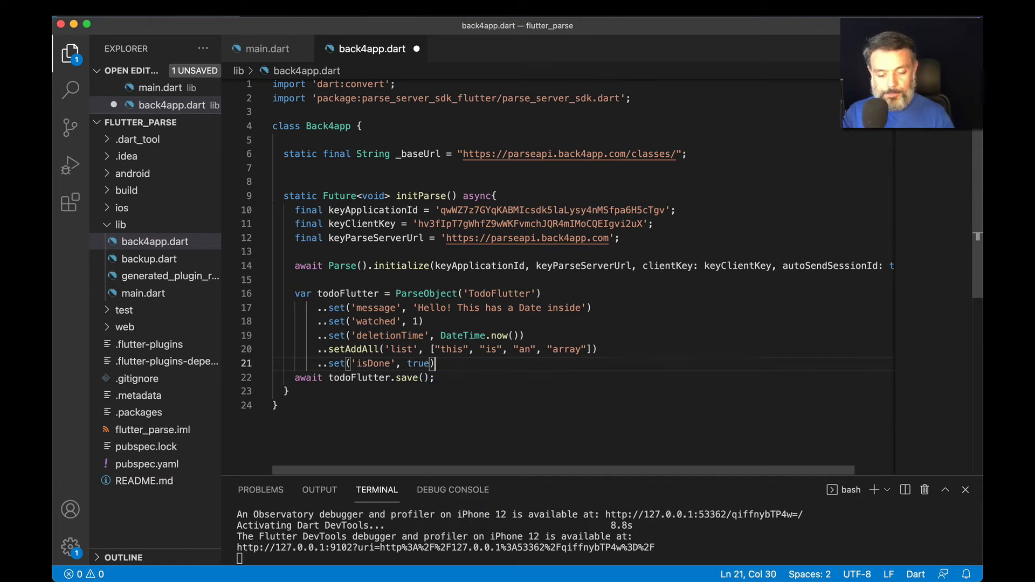
{"action": "type", "text": ";"}
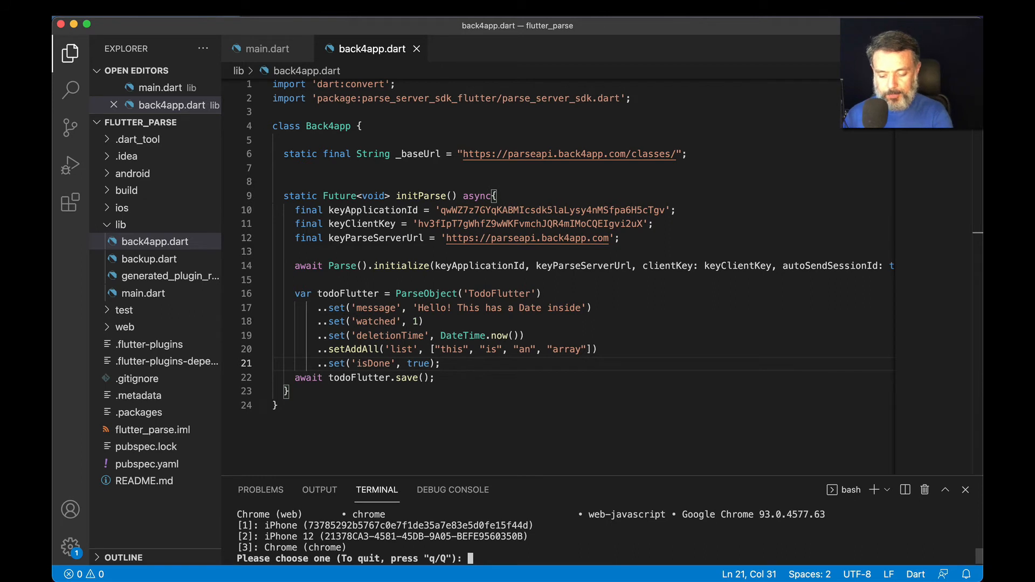
Choose device 2, iPhone 12, at the terminal's device prompt.
{"action": "type", "text": "2"}
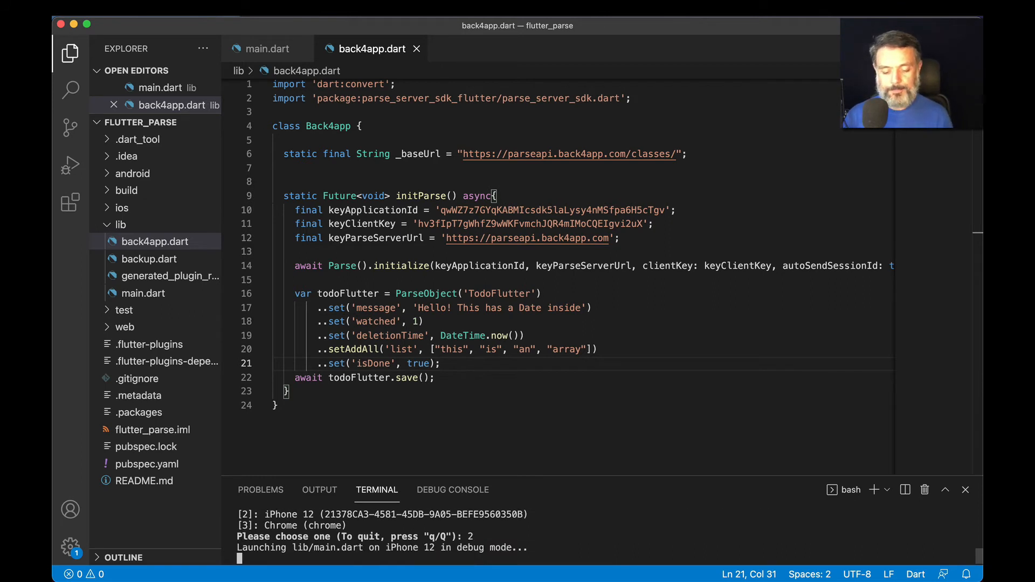
{"action": "key", "text": "cmd+tab"}
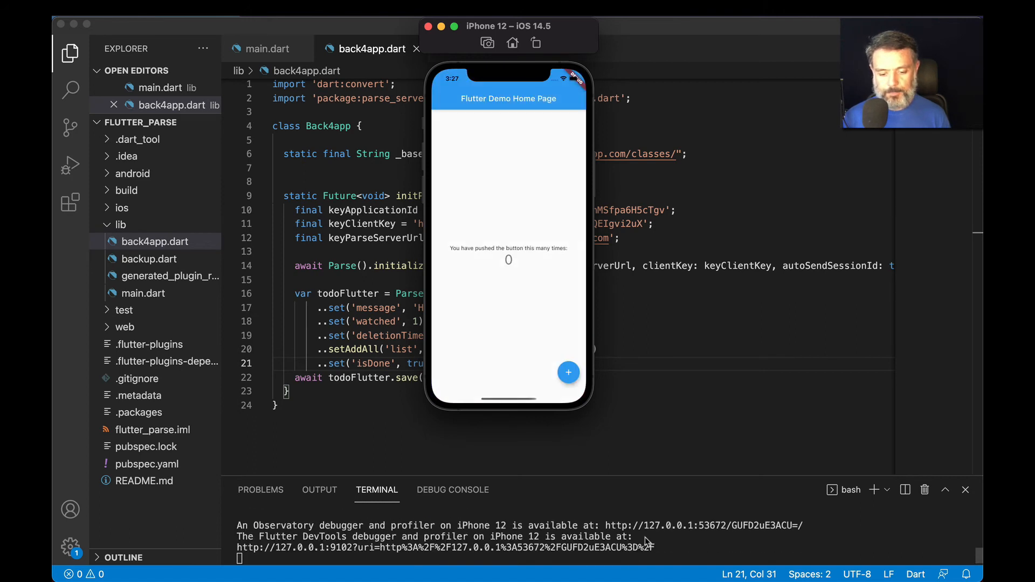
Switch back to Chrome showing the TodoFlutter table in Parse Dashboard.
{"action": "key", "text": "cmd+tab"}
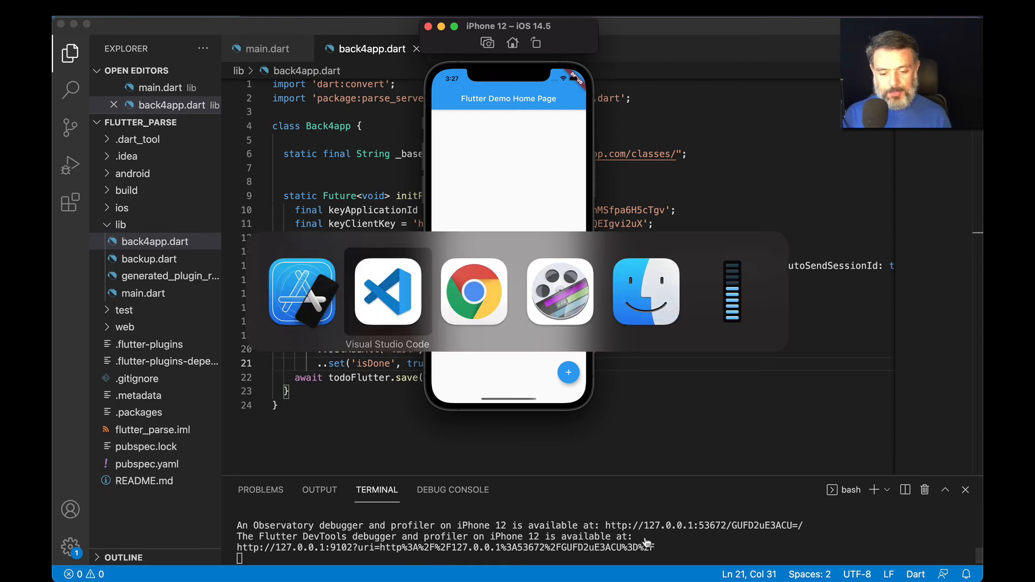
{"action": "left_click", "coordinate": [473, 292]}
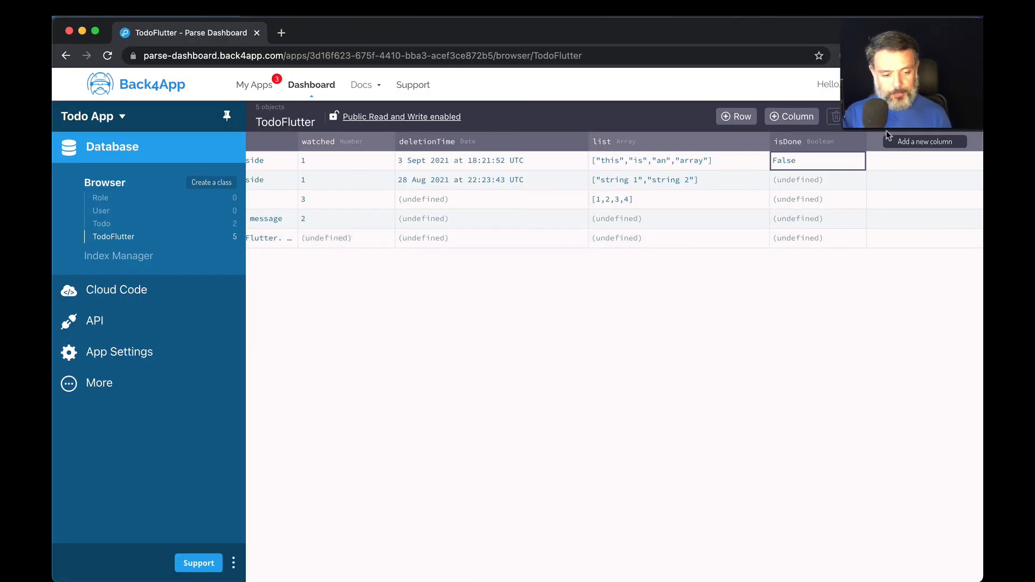